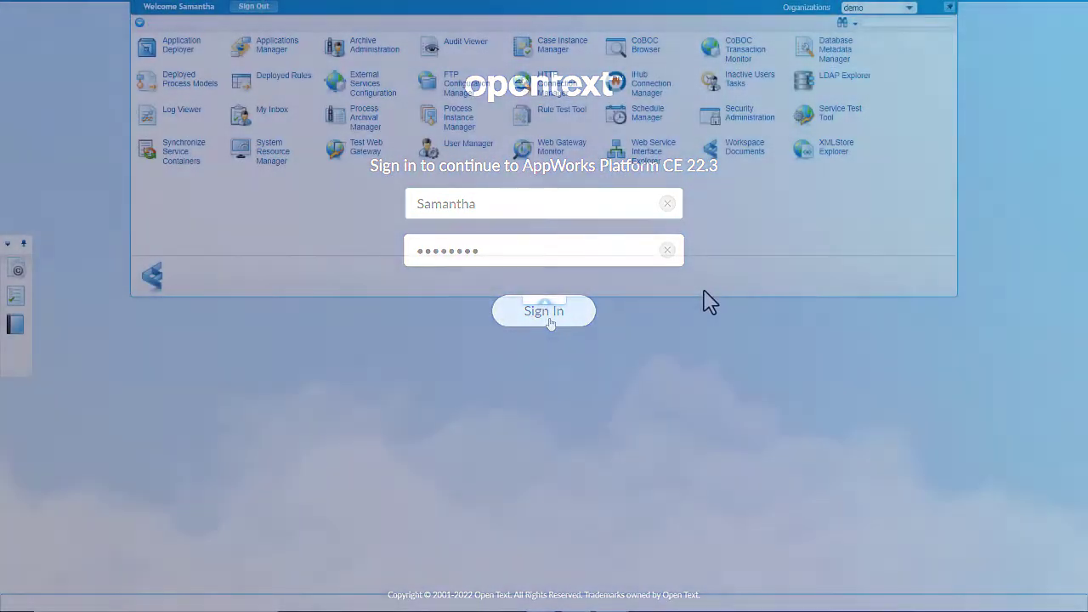
- Sign in, reach My Workspace, and bring up the Expense entity from Expense management
left_click(544, 309)
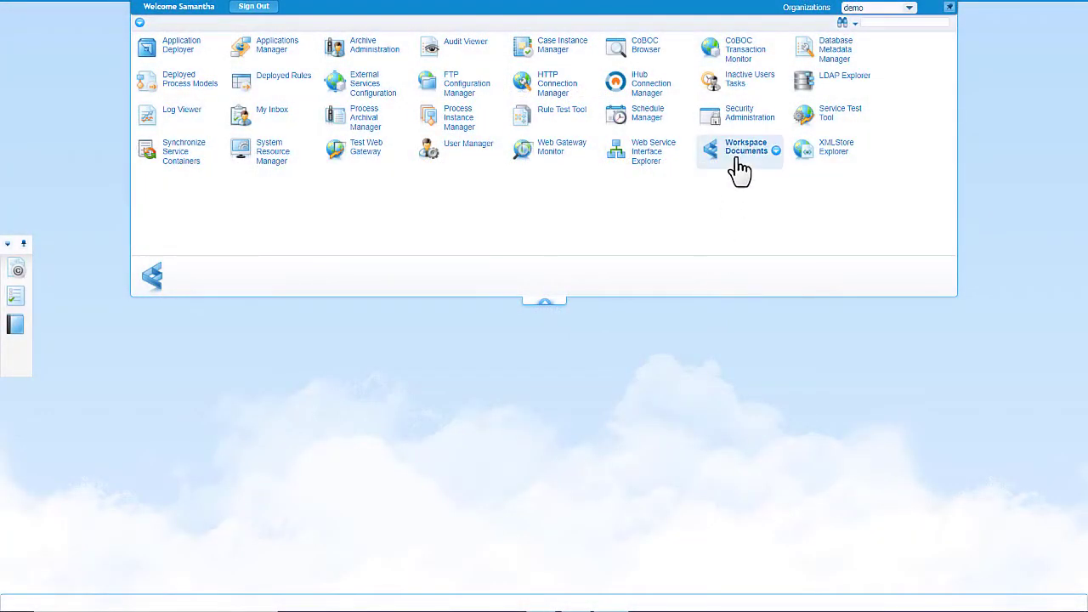
left_click(746, 147)
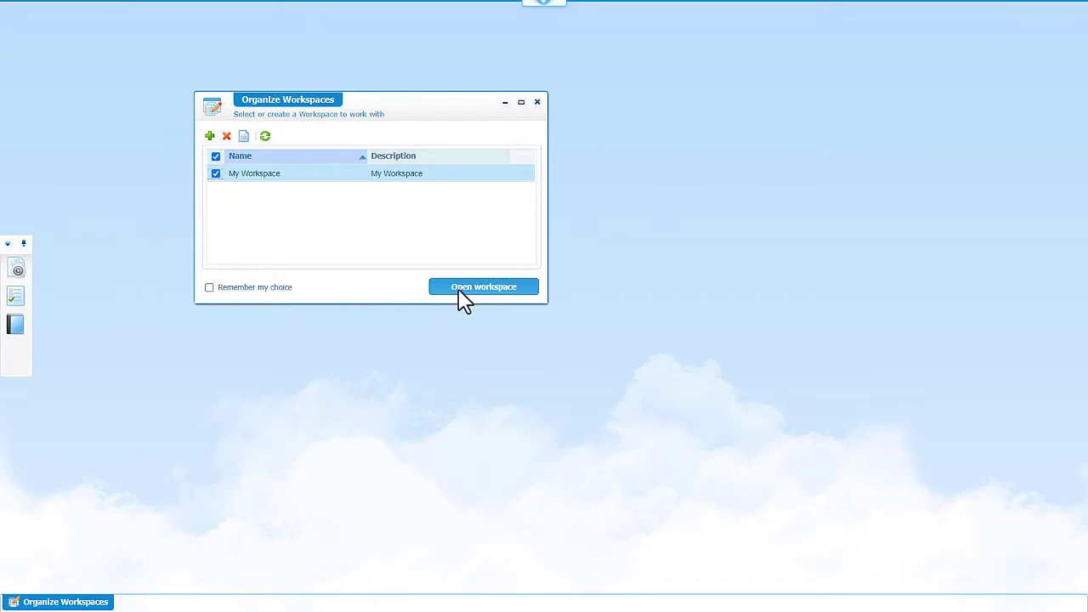
left_click(483, 286)
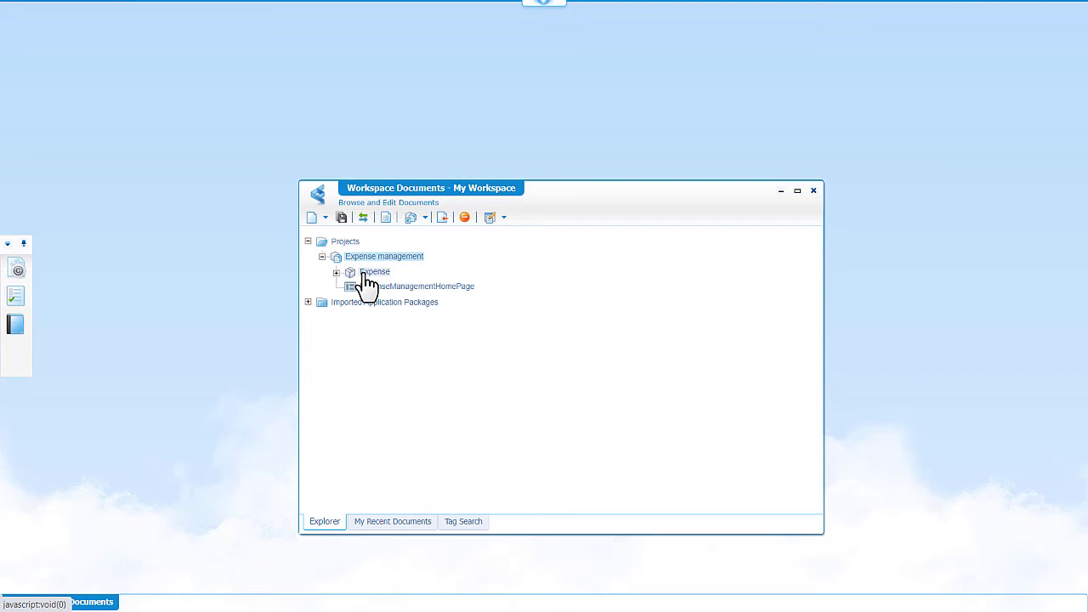
double_click(374, 271)
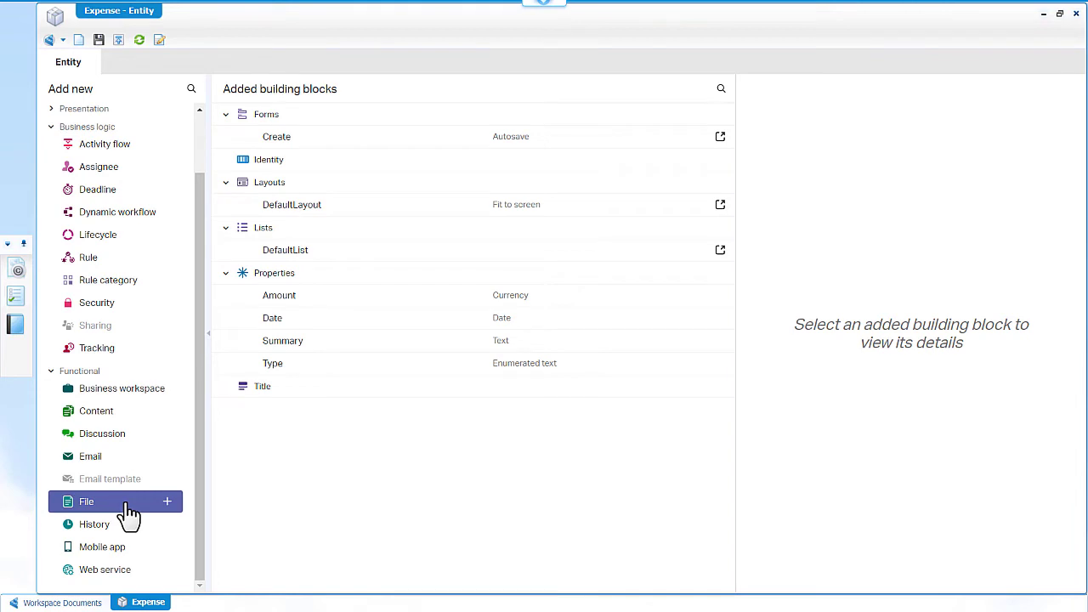
mouse_move(173, 514)
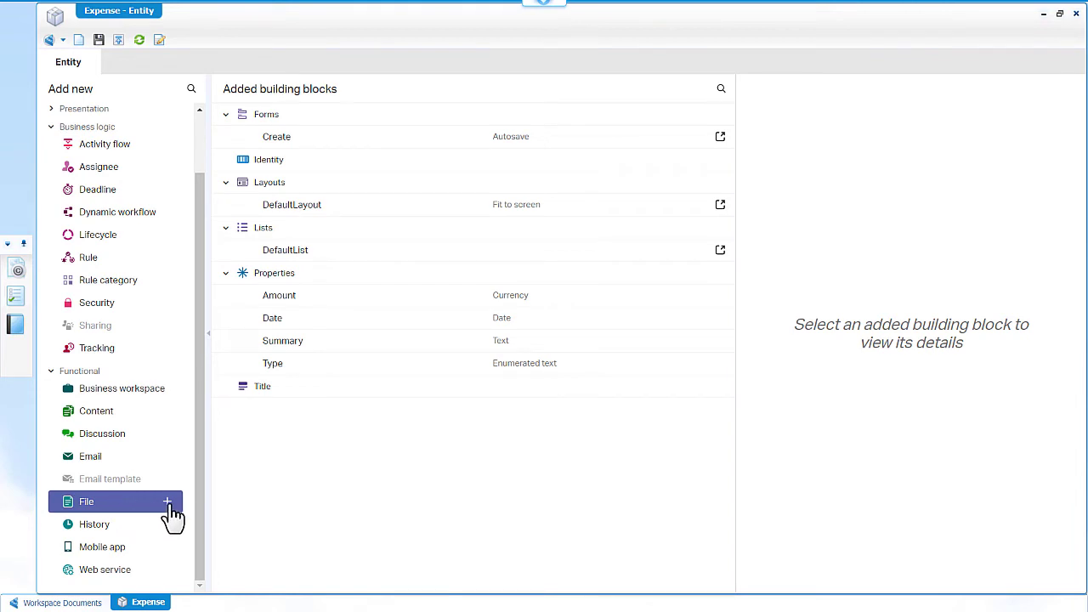
- Add the File building block from the Functional group to Expense
left_click(167, 502)
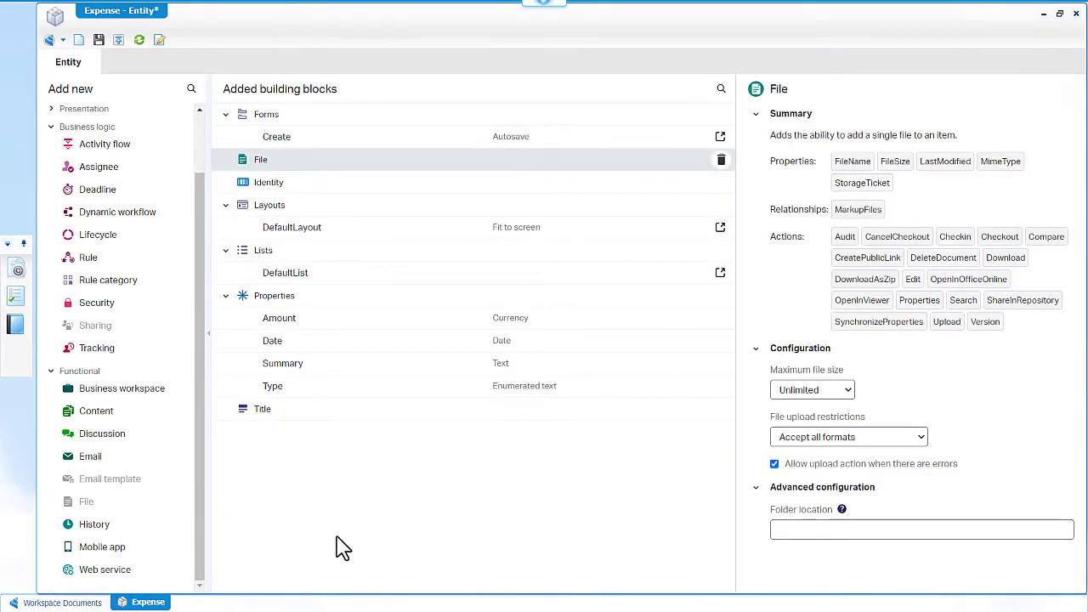
mouse_move(790, 514)
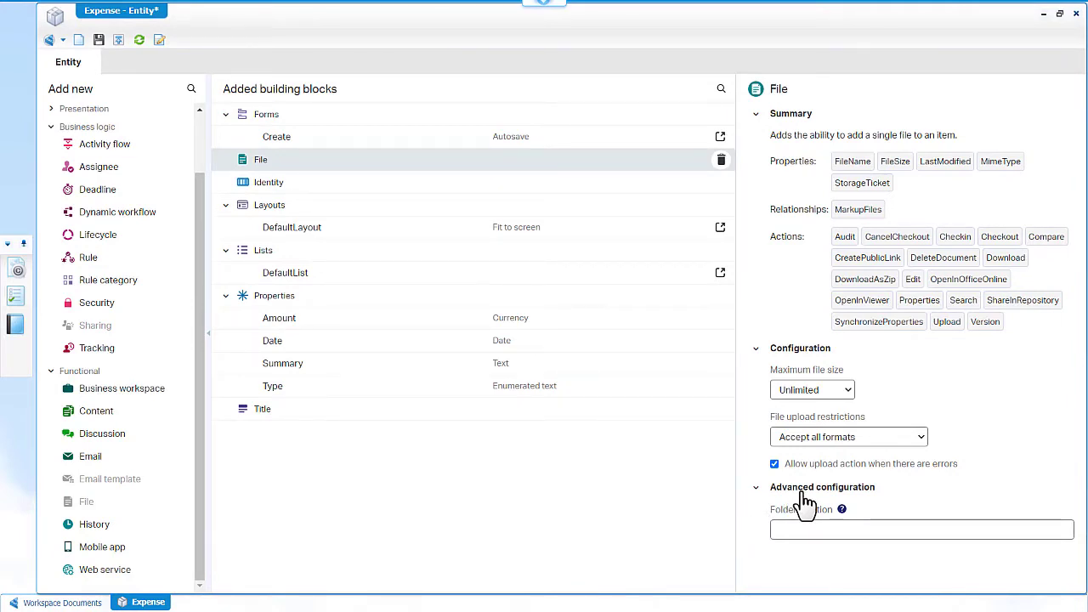
mouse_move(404, 136)
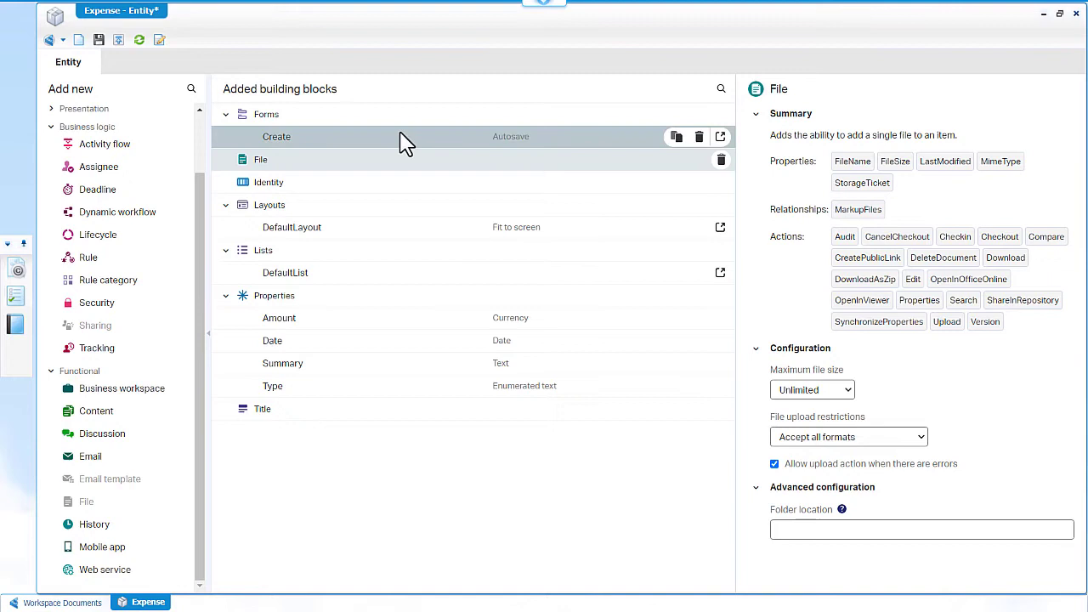
- Place the File Upload action on the Create form beside the Summary field
left_click(275, 136)
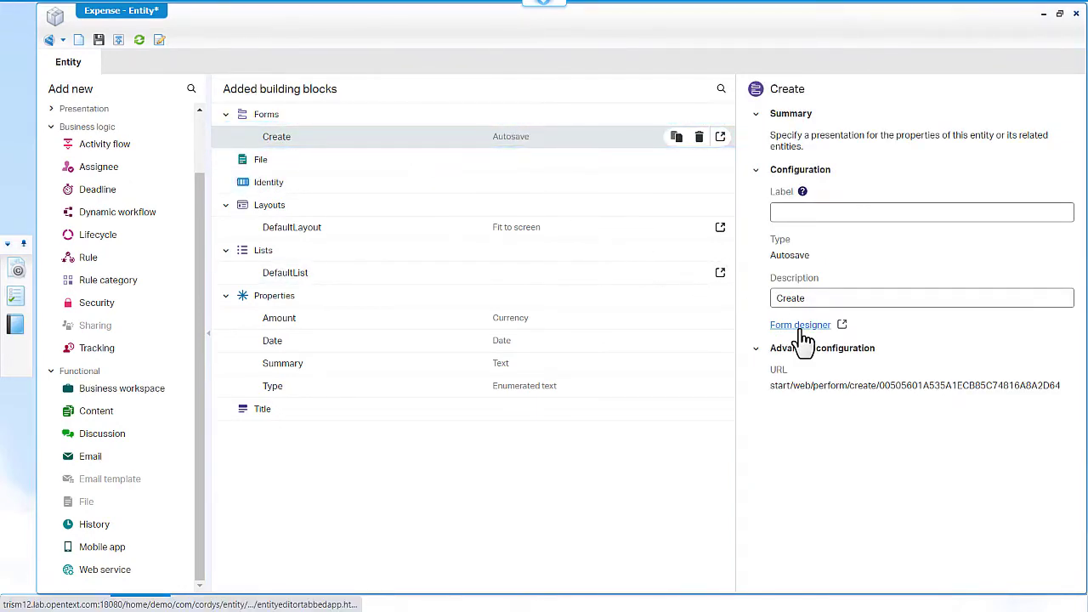
left_click(799, 324)
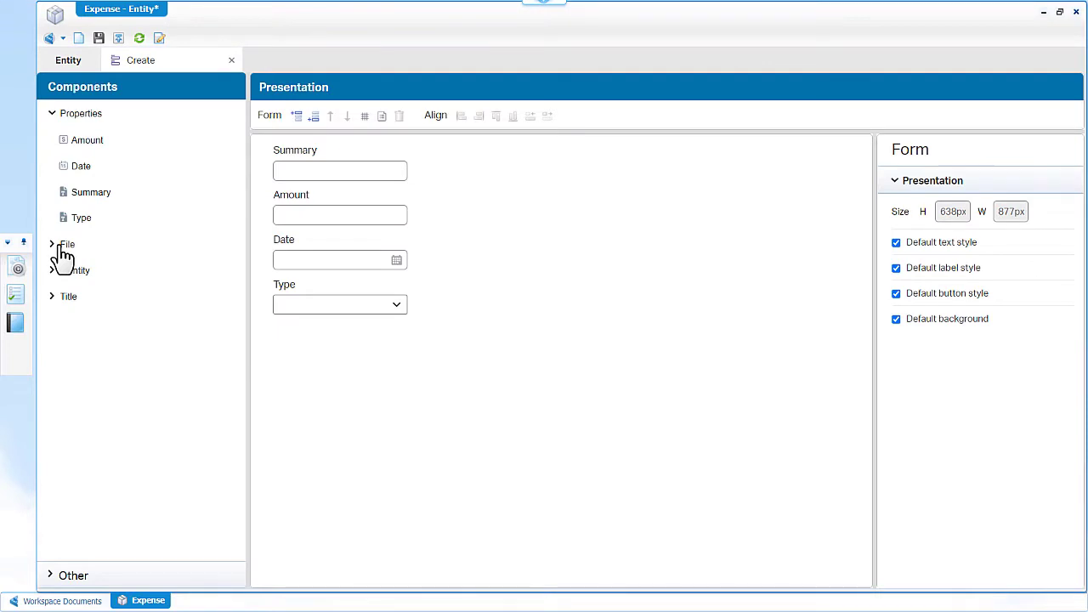
left_click(66, 245)
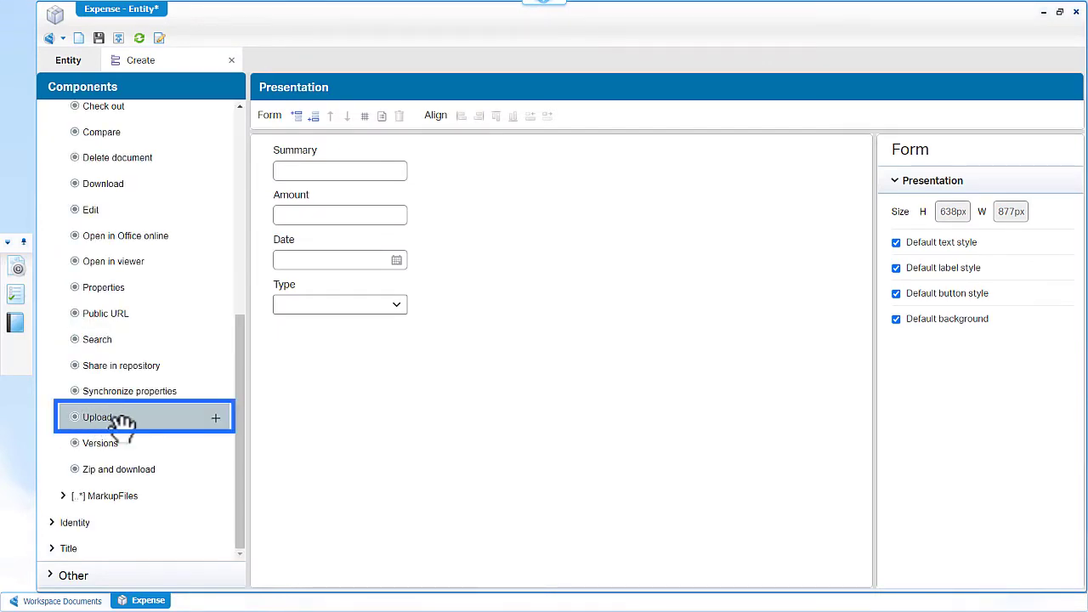
left_click_drag(123, 417, 282, 378)
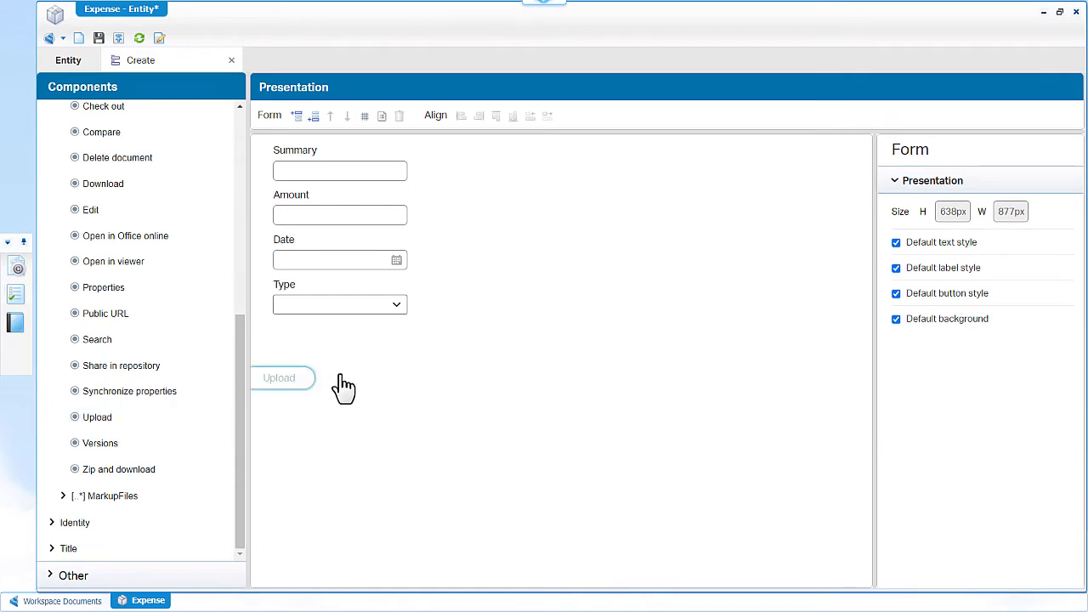
left_click_drag(283, 377, 479, 238)
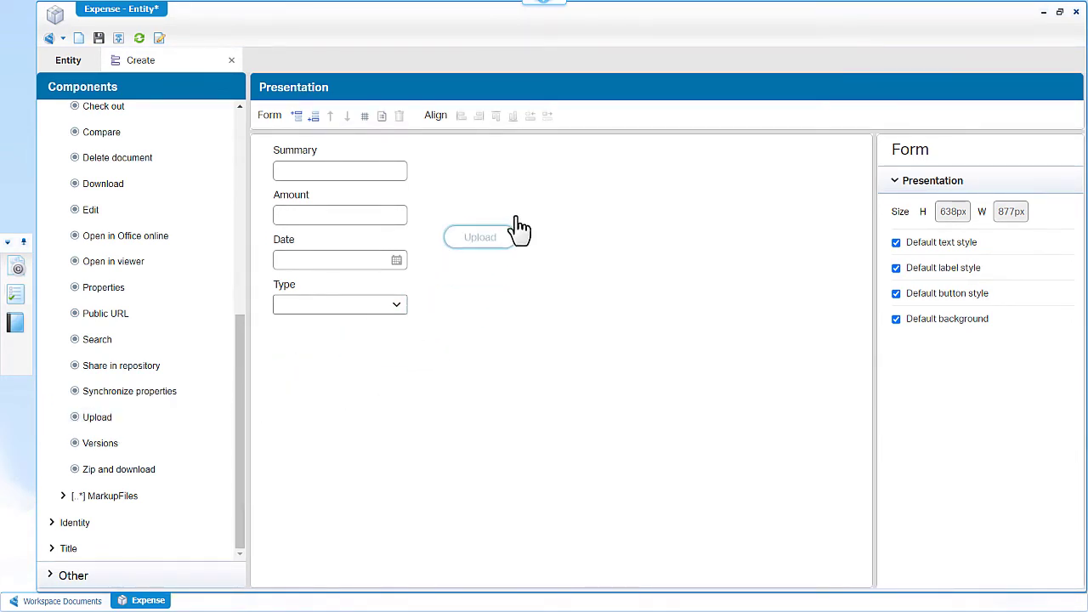
- Relabel the Upload button as 'Upload receipt'
left_click(479, 238)
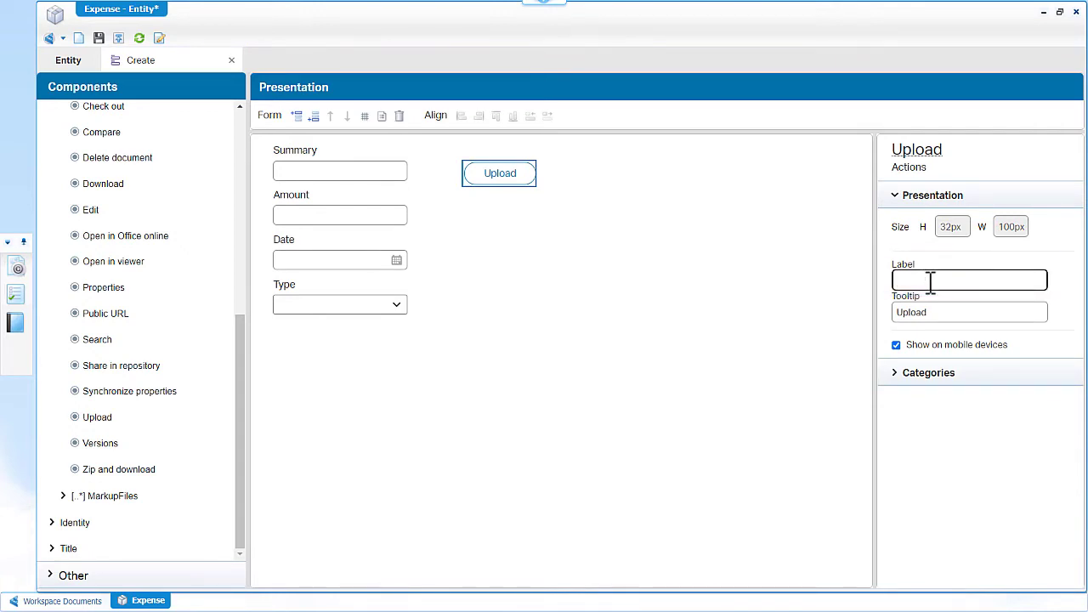
left_click(969, 280)
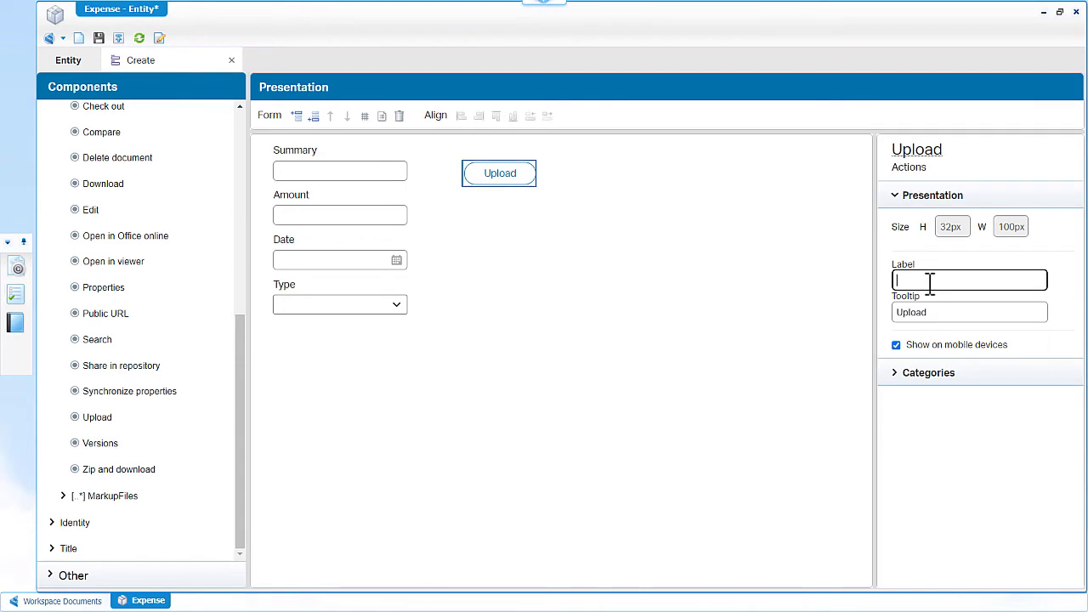
type("Upl")
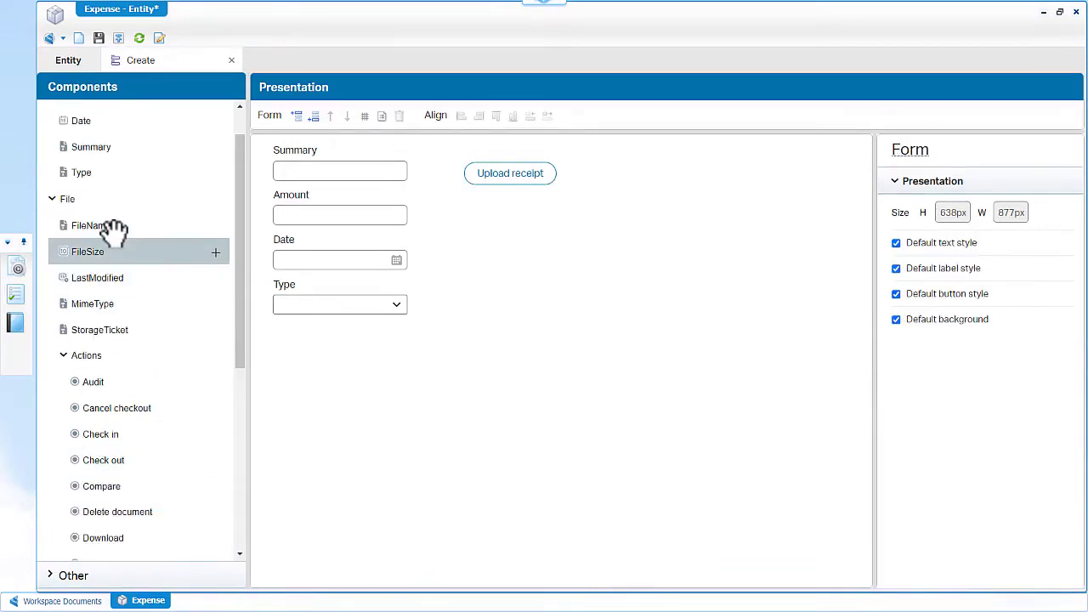
- Place FileName right of Upload receipt as Text only with Show label off
left_click(92, 224)
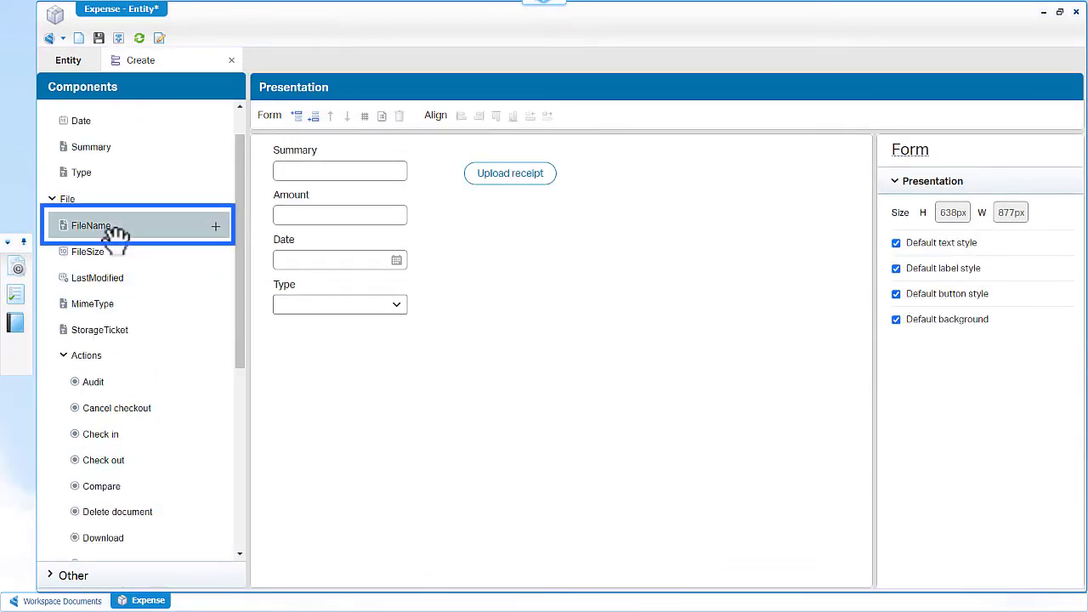
left_click_drag(92, 224, 650, 225)
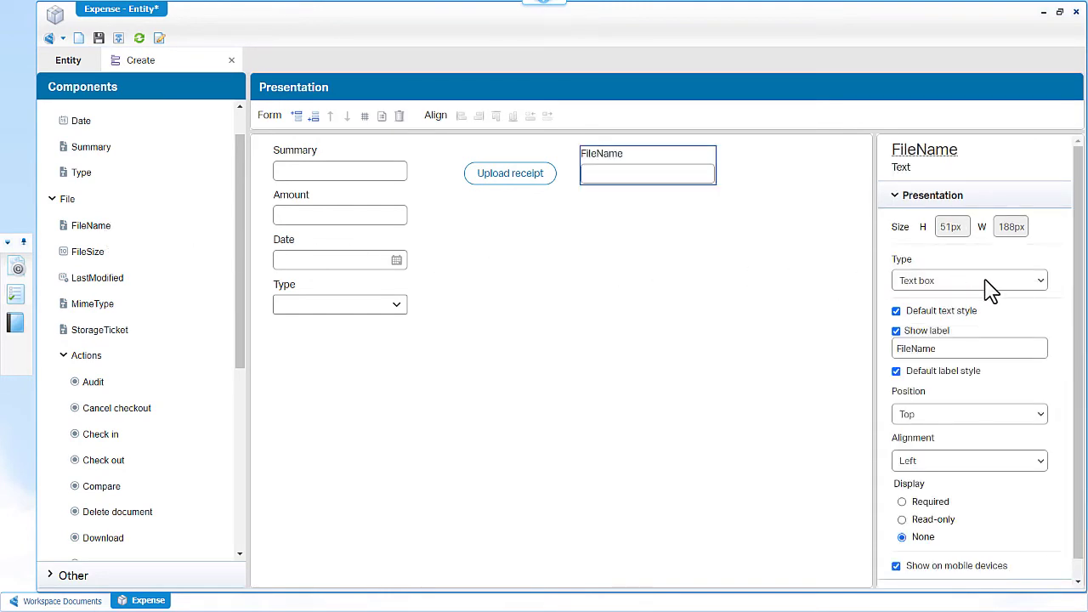
left_click(969, 279)
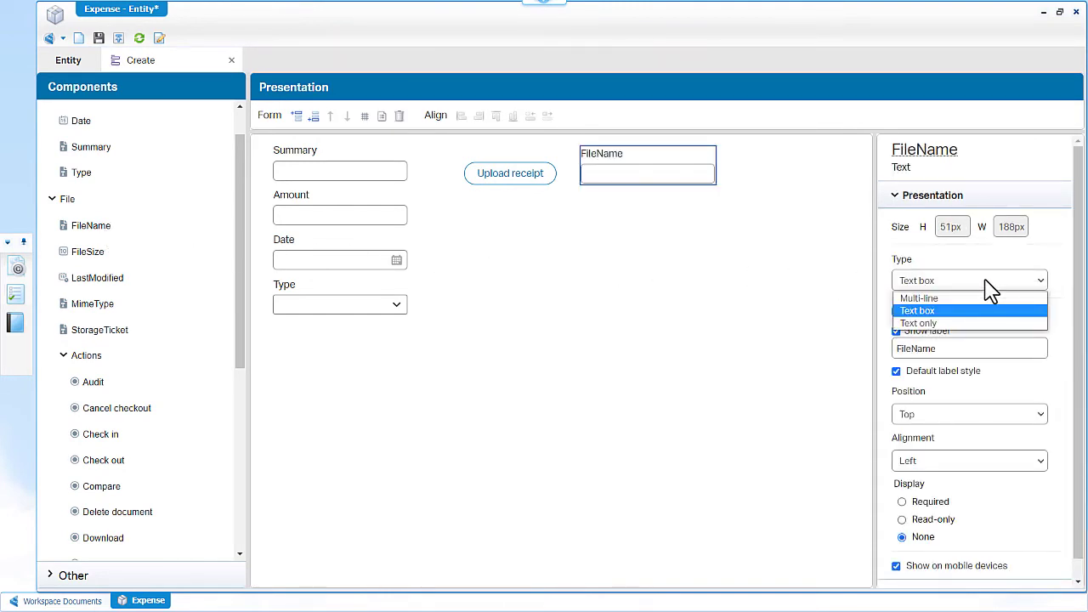
mouse_move(918, 323)
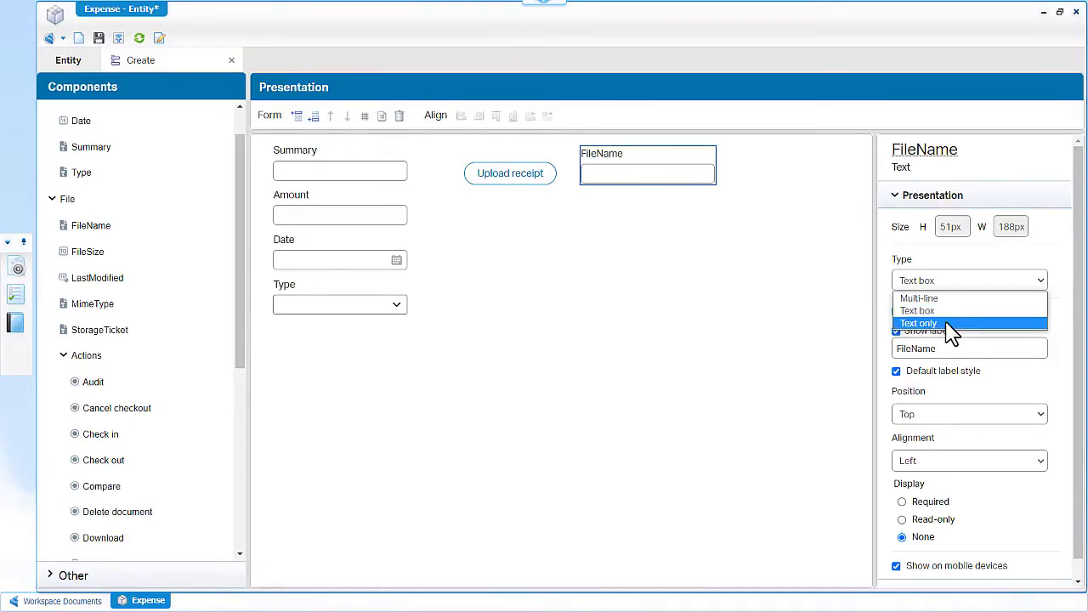
left_click(918, 323)
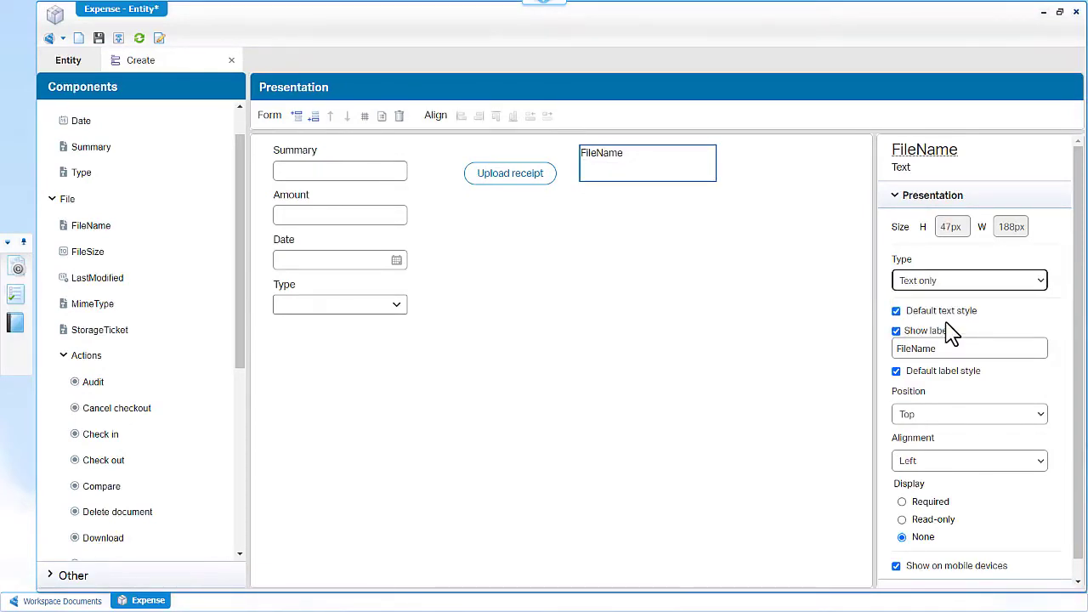
left_click(896, 330)
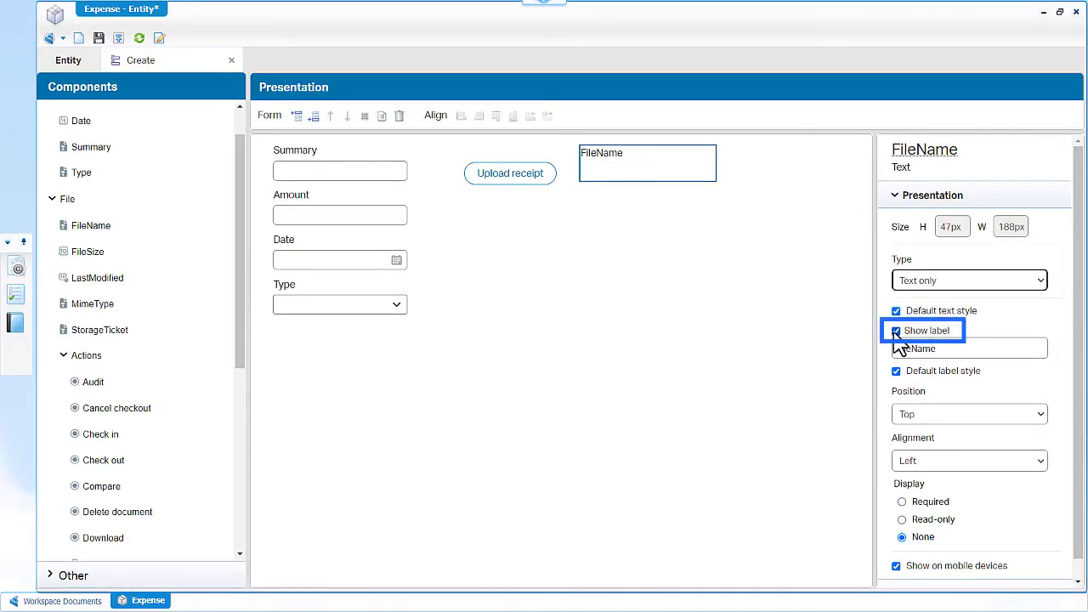
left_click(895, 329)
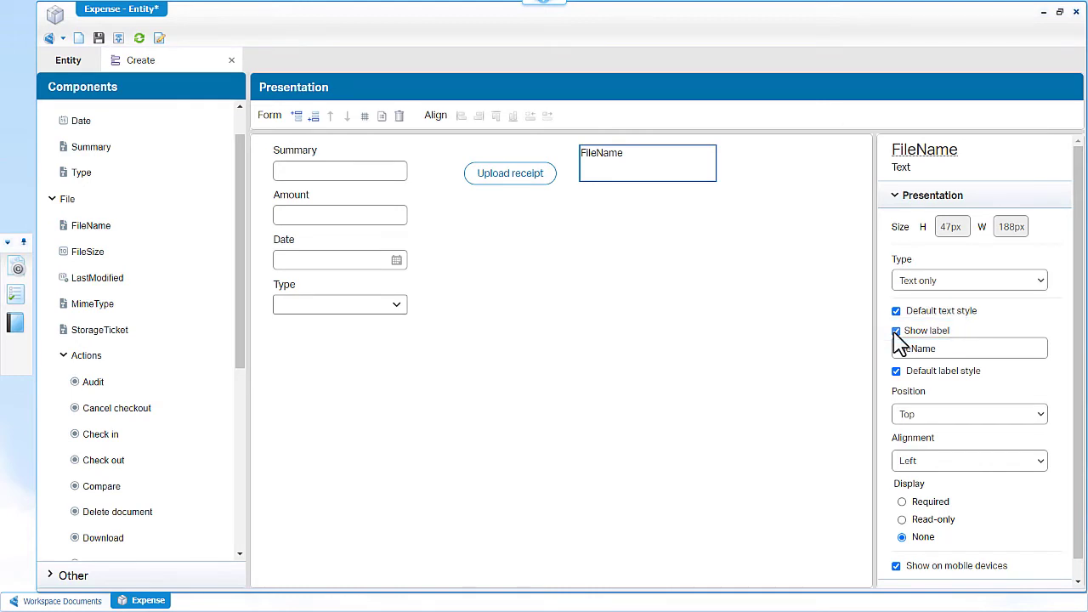
left_click(896, 330)
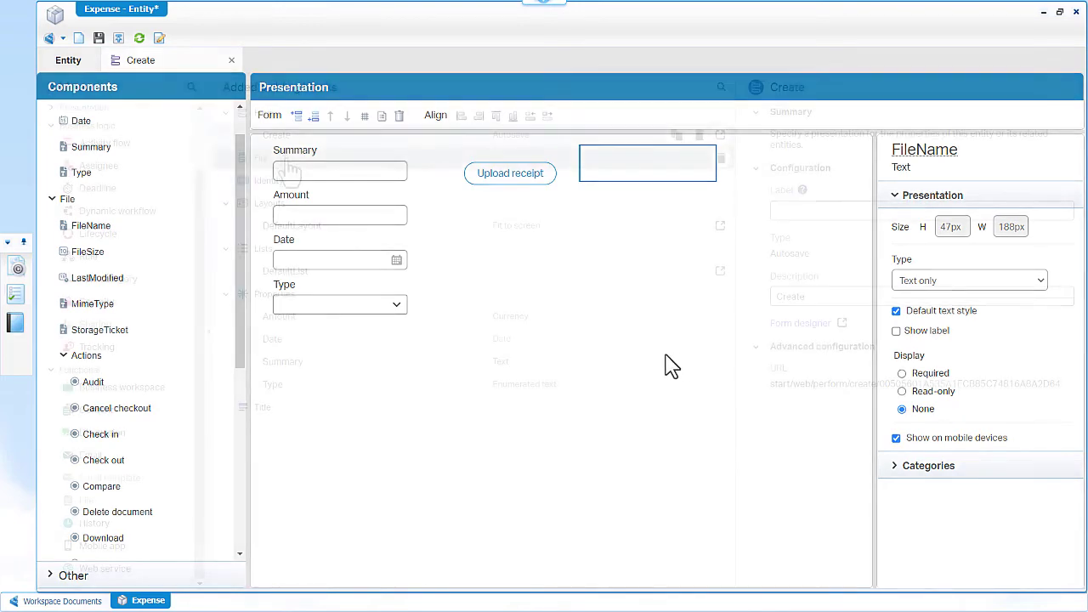
- In DefaultLayout, add a preview panel named Receipt beside the form
left_click(292, 225)
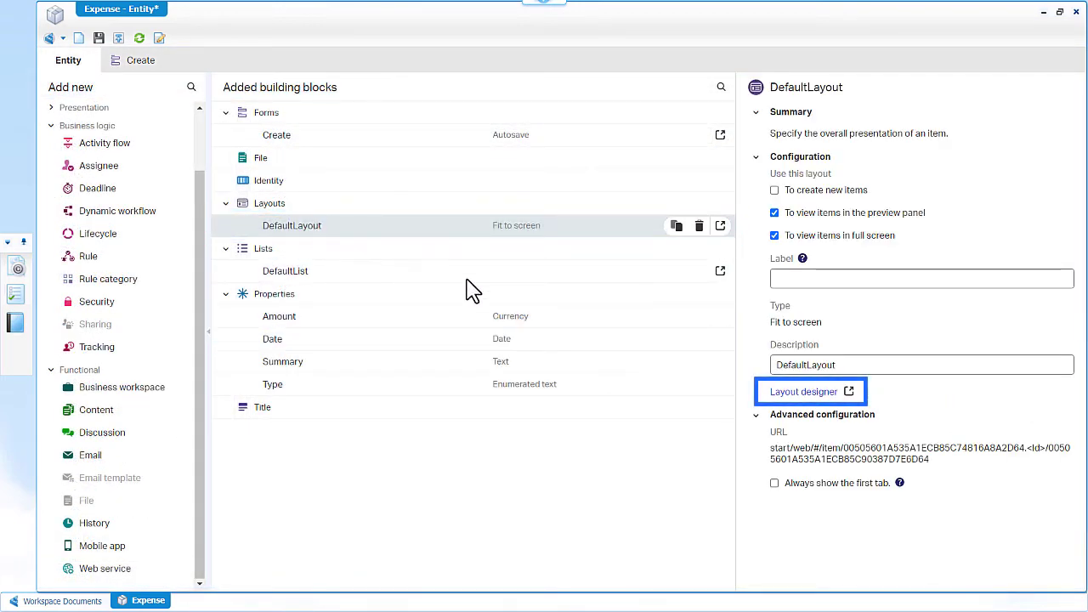
left_click(806, 391)
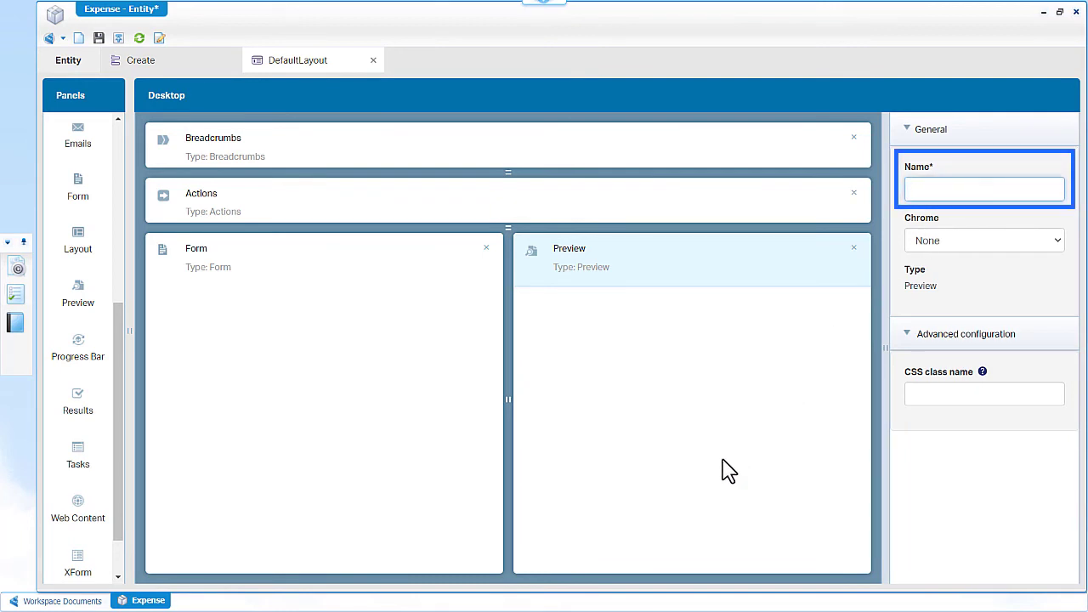
left_click(983, 188)
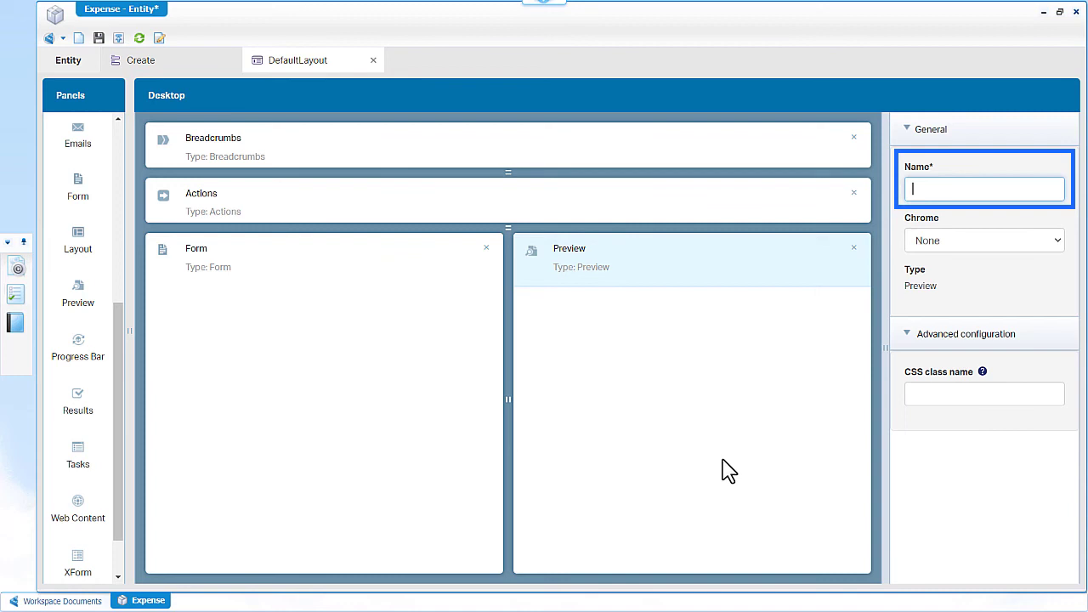
type("Receip")
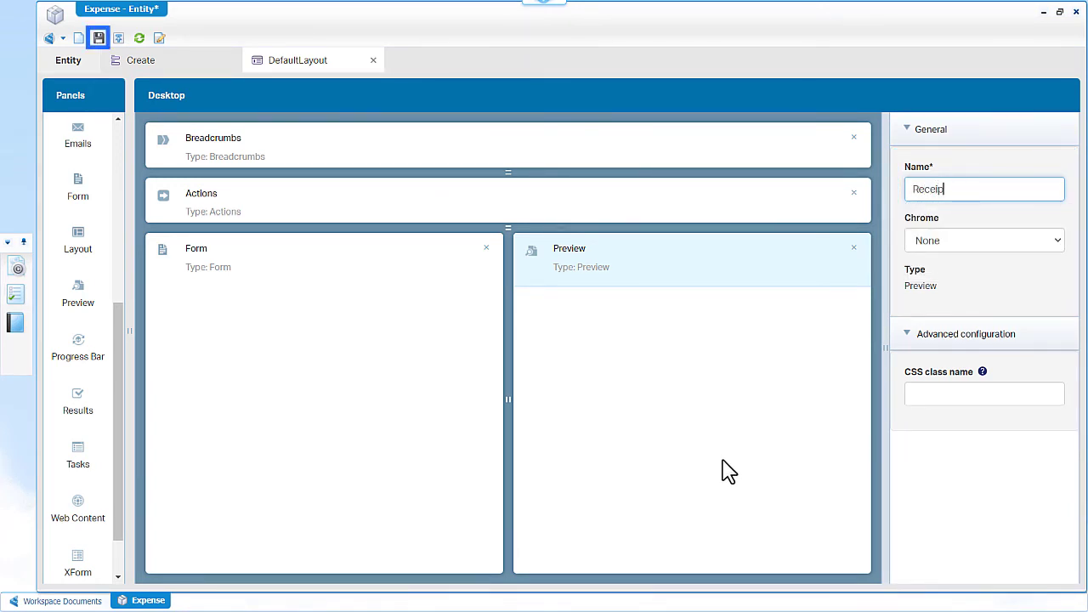
- Save the layout and publish the Expense entity to the organization
left_click(99, 38)
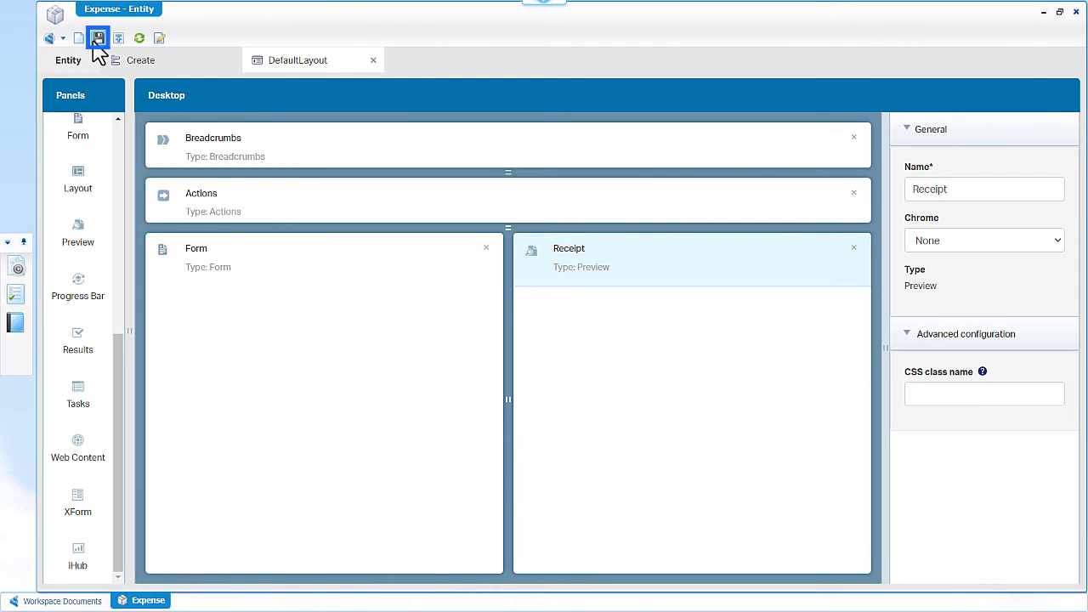
left_click(119, 37)
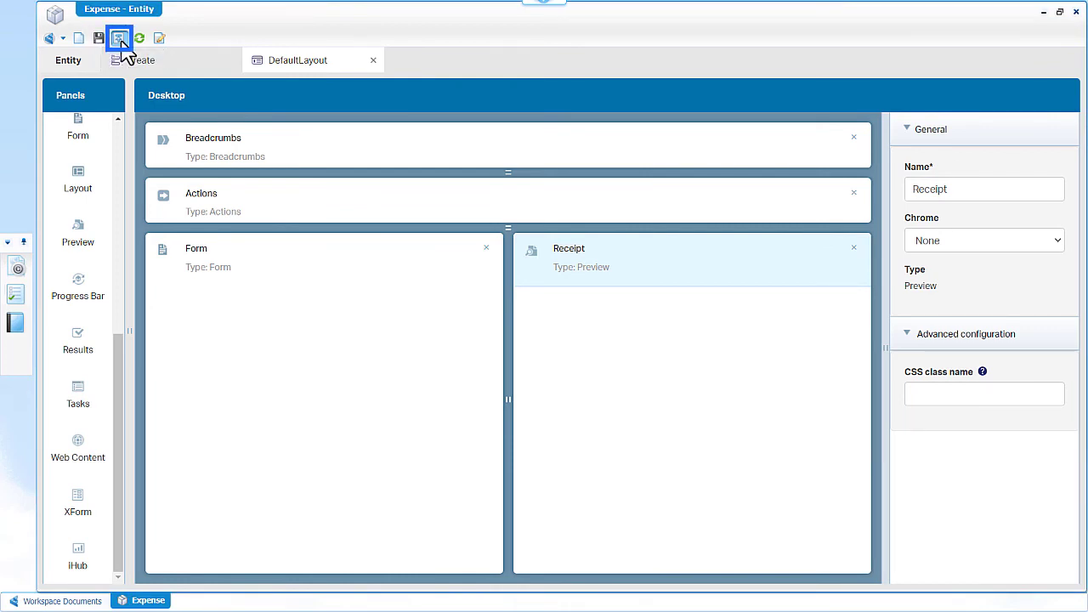
left_click(119, 37)
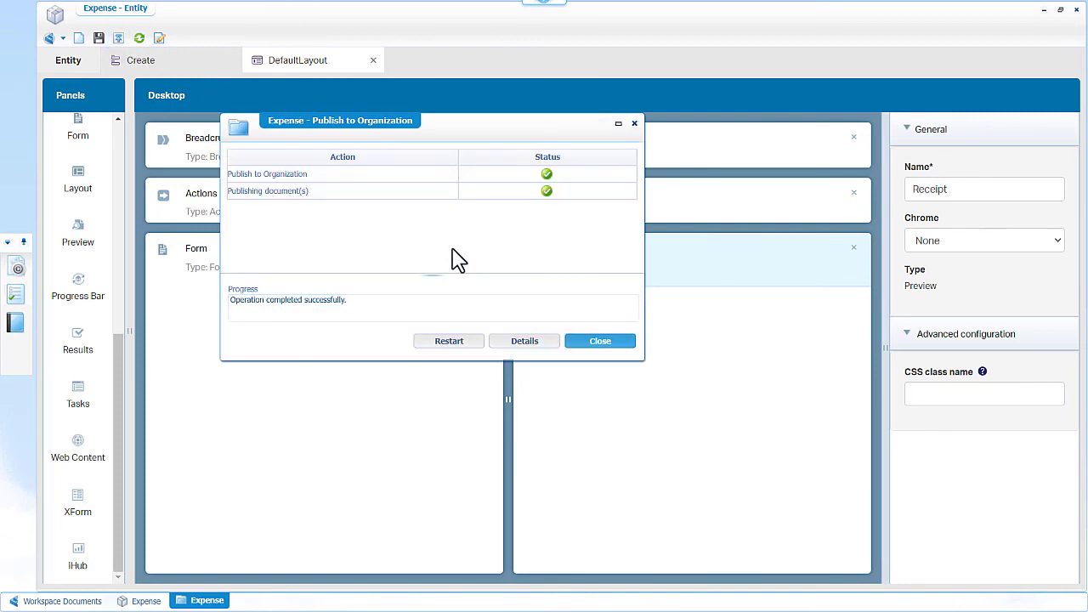
left_click(598, 340)
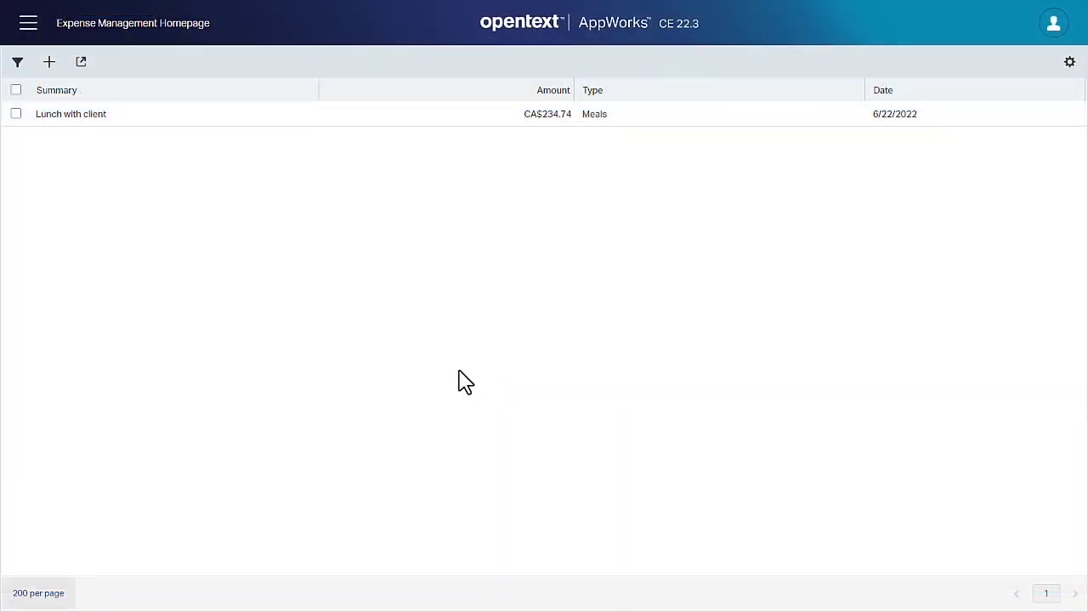
mouse_move(236, 160)
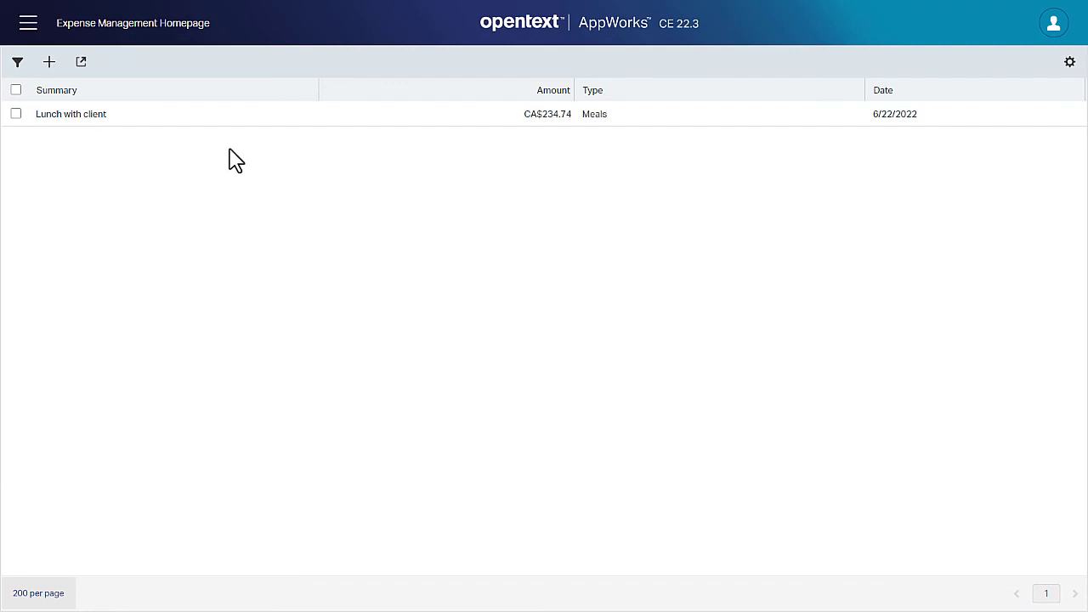
- Bring up the Lunch with client expense from the Expense Management homepage
left_click(72, 112)
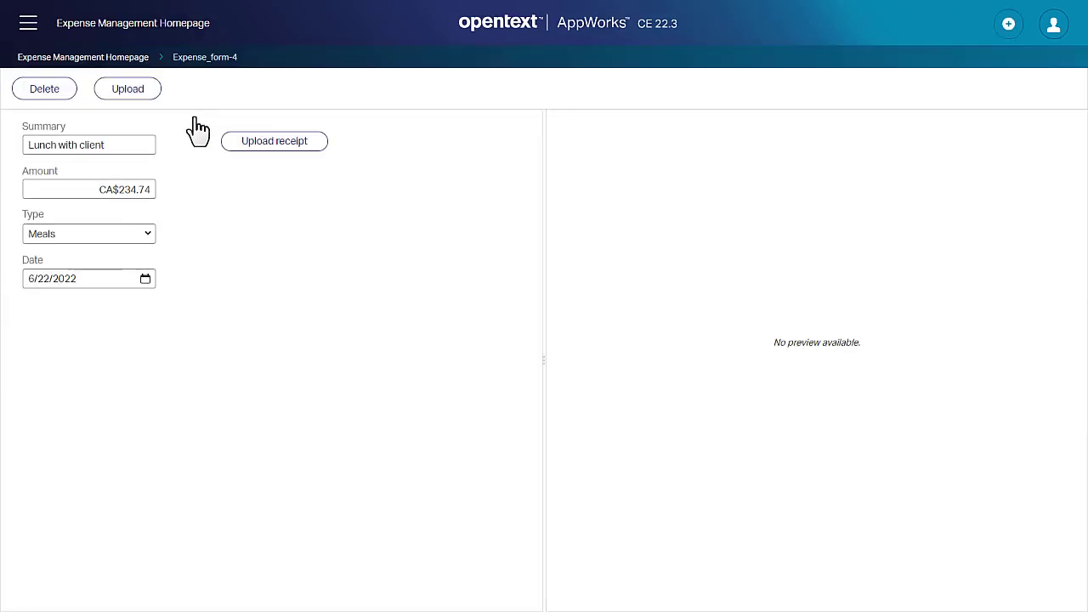
mouse_move(238, 173)
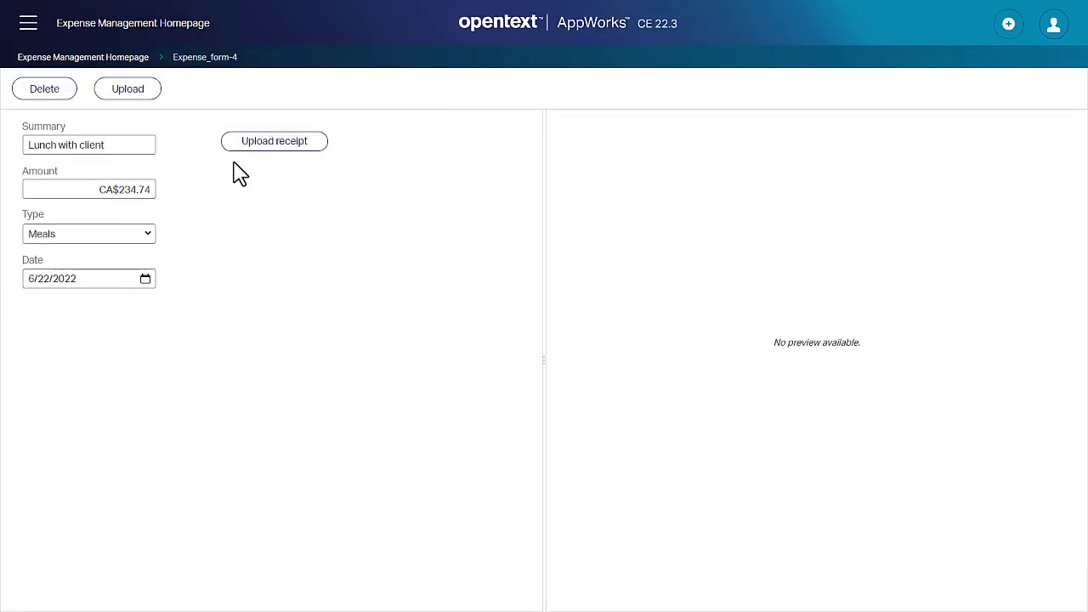
mouse_move(378, 330)
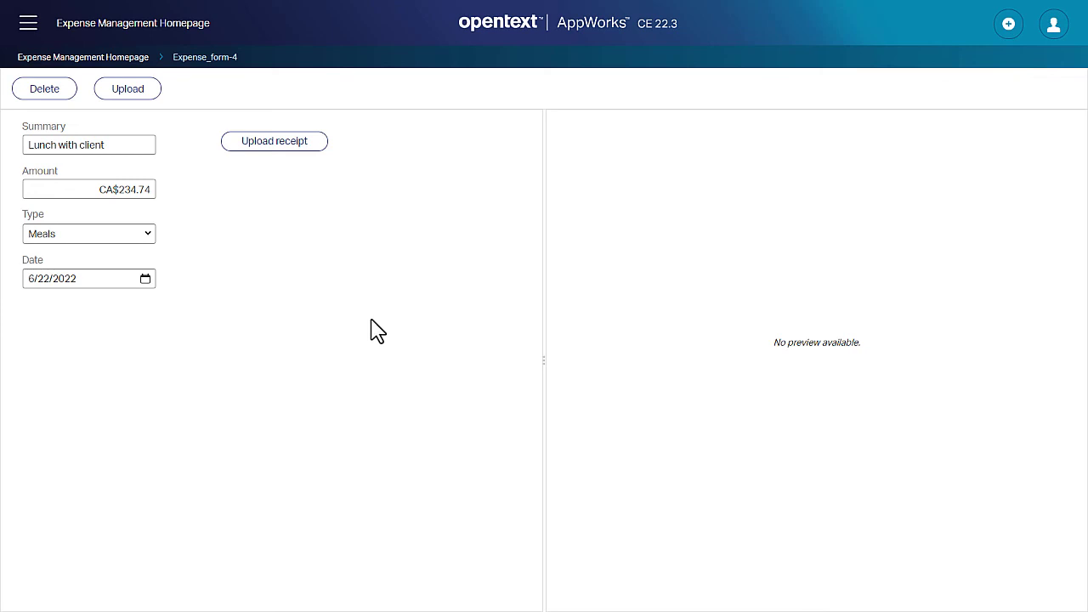